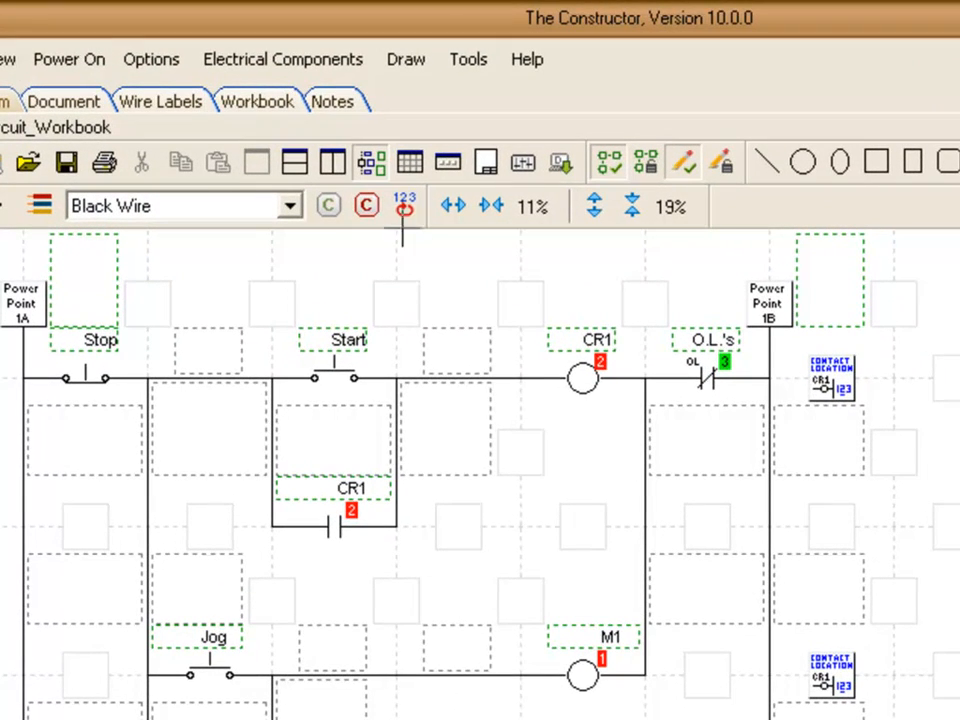
pyautogui.moveTo(404, 207)
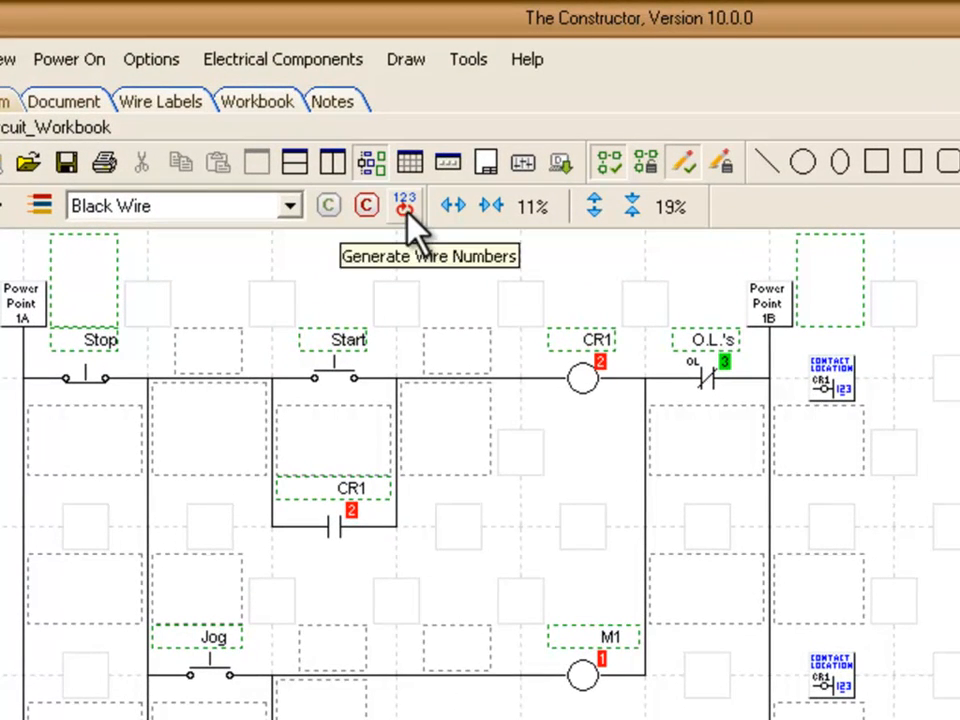
# Set wire numbering to wire ends only, then list the wire number formats.
pyautogui.click(403, 205)
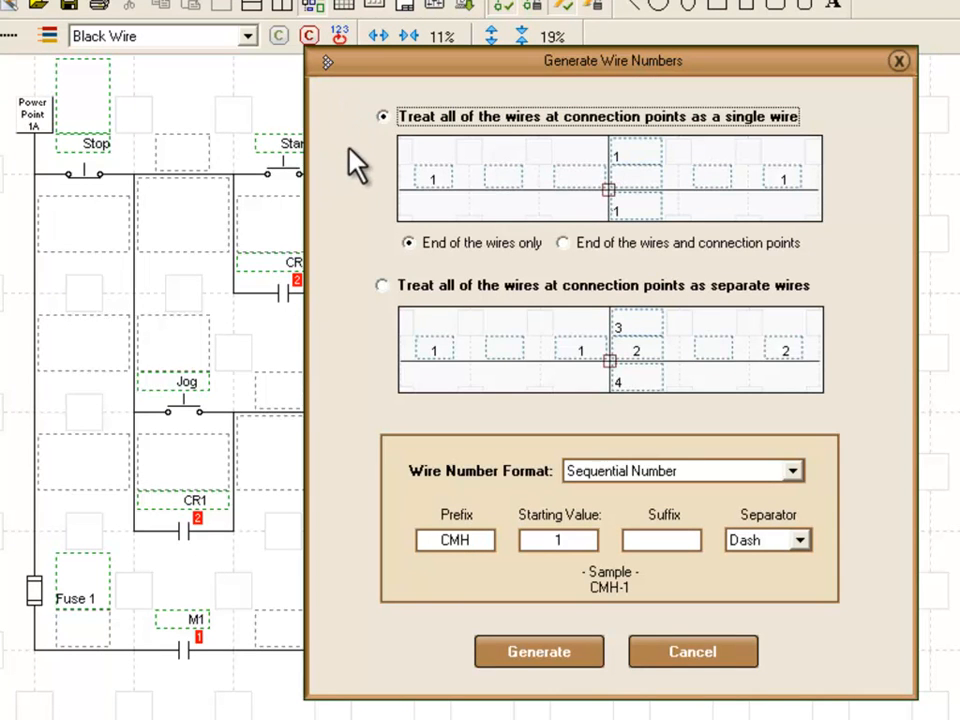
pyautogui.moveTo(588, 195)
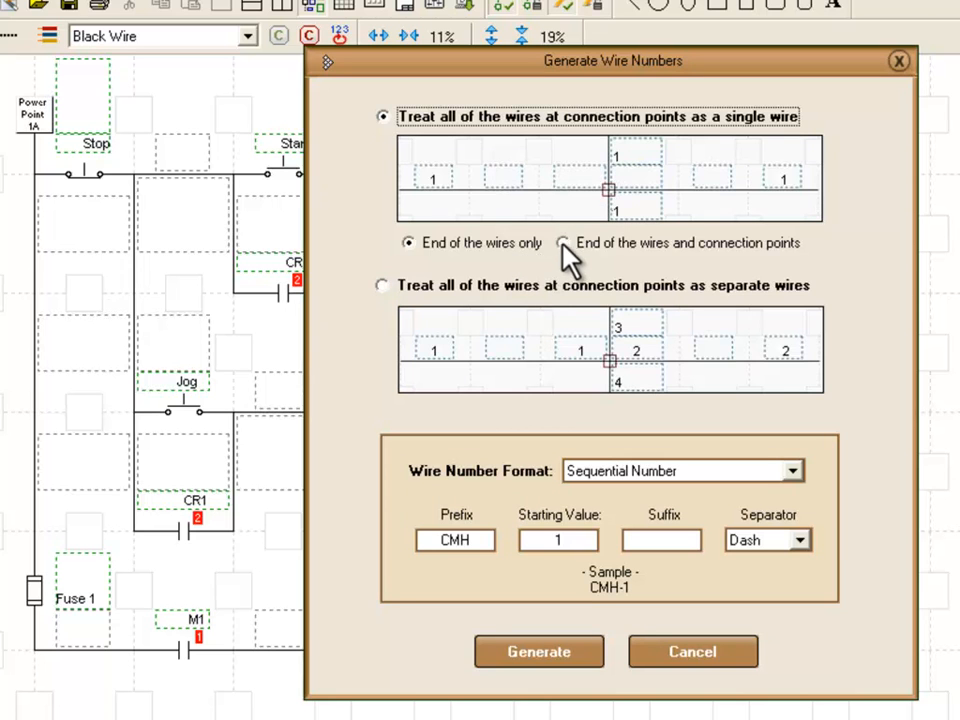
pyautogui.click(562, 243)
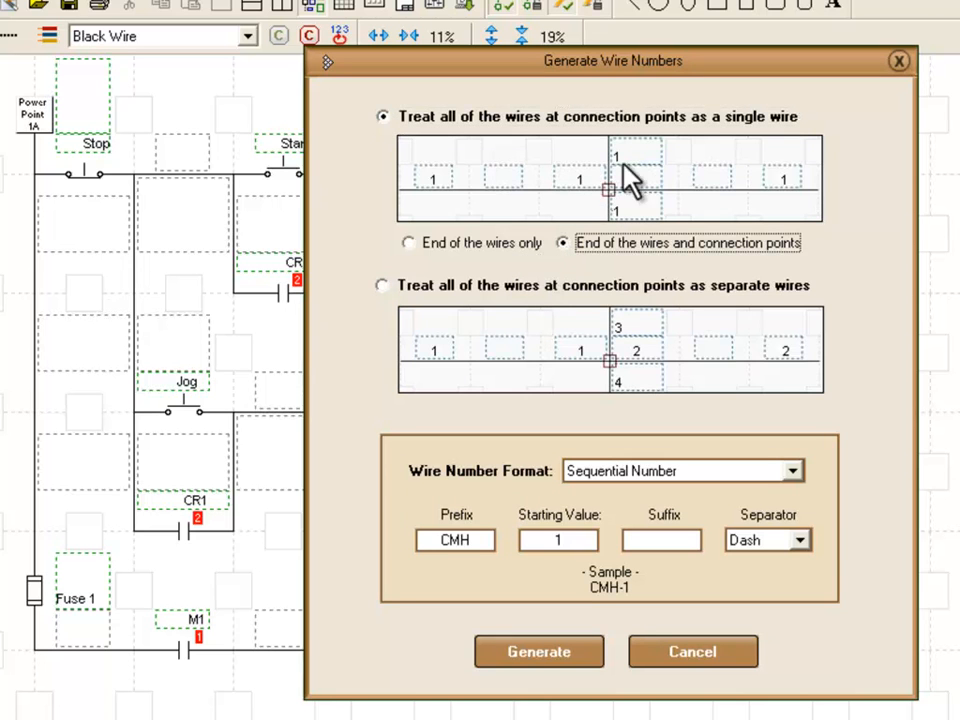
pyautogui.click(408, 243)
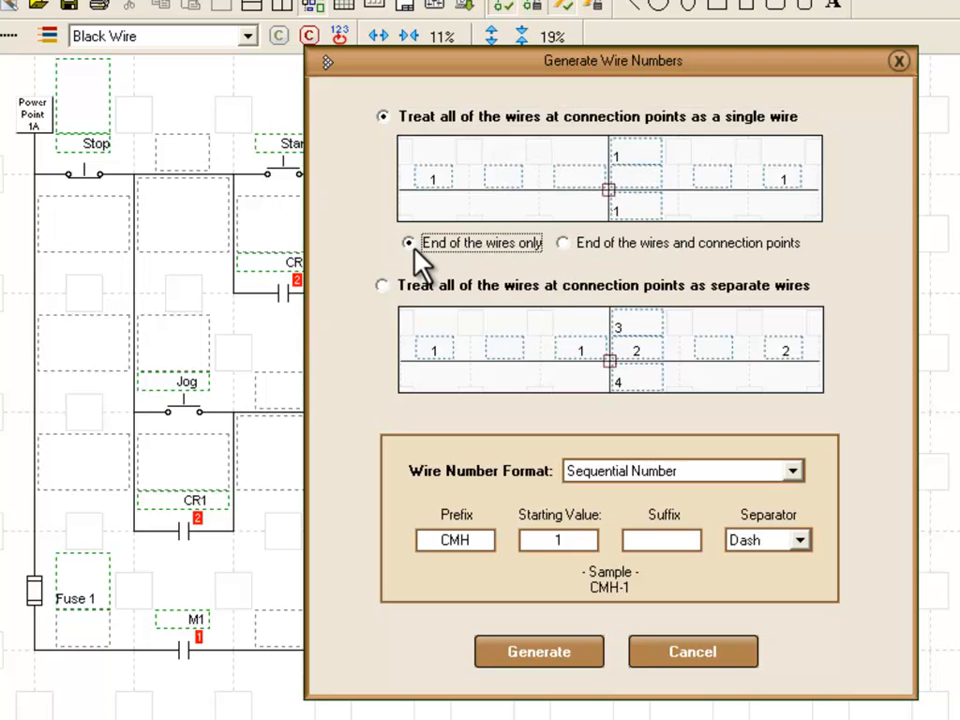
pyautogui.moveTo(470, 490)
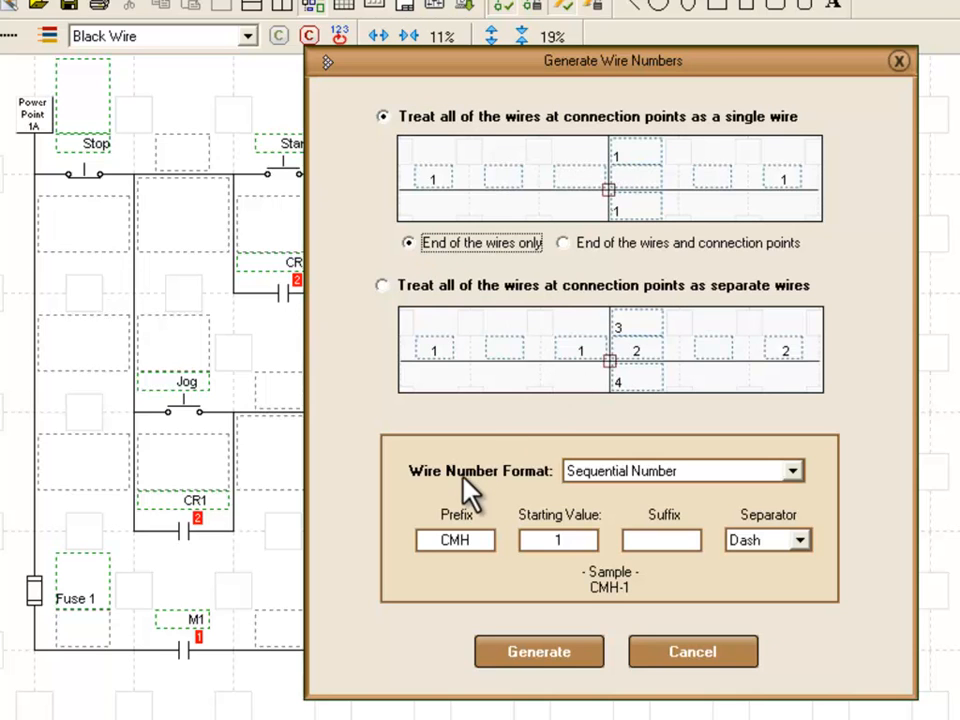
pyautogui.moveTo(795, 480)
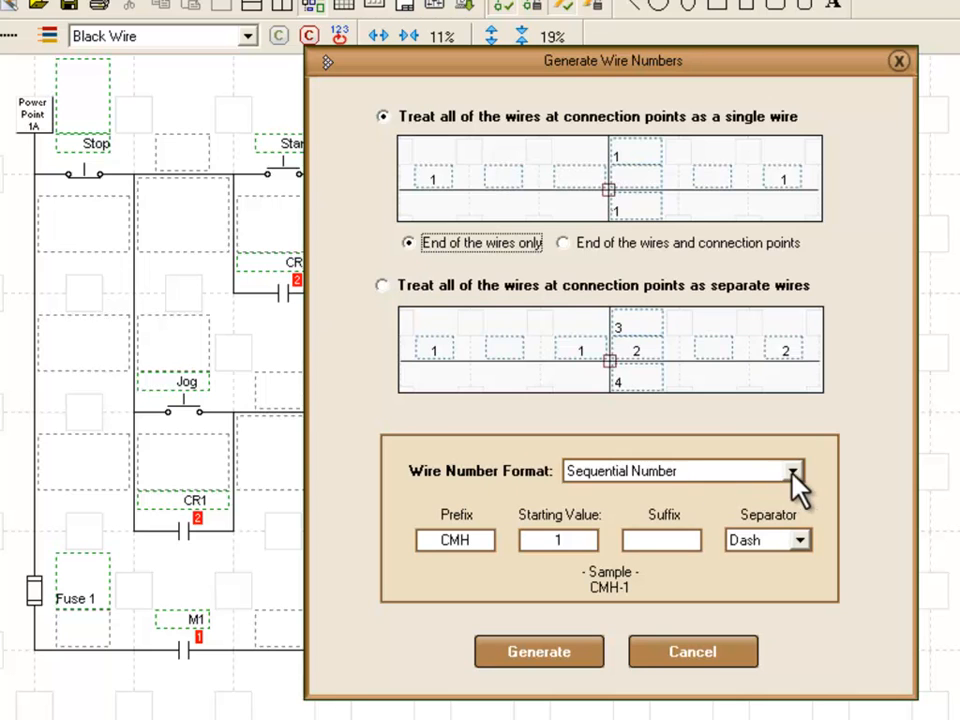
pyautogui.click(793, 471)
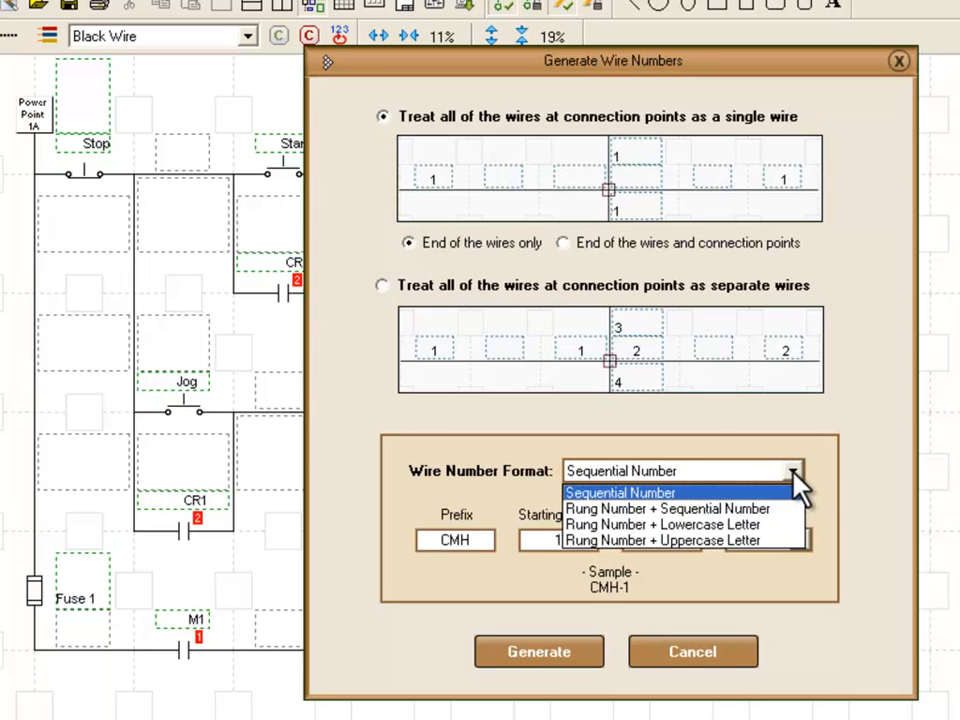
pyautogui.moveTo(670, 508)
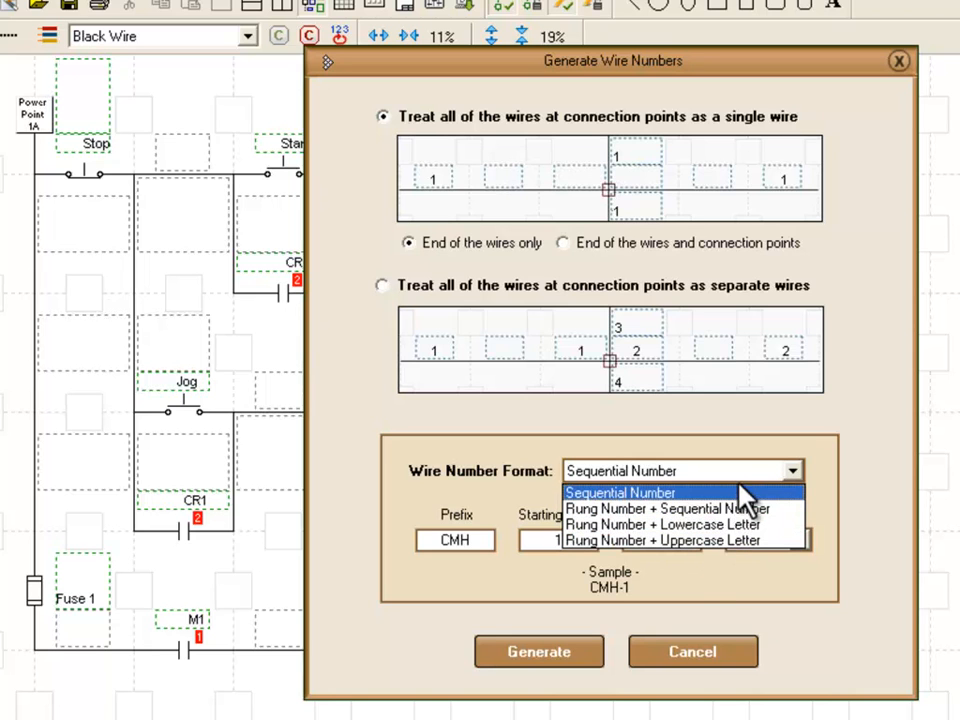
pyautogui.moveTo(675, 500)
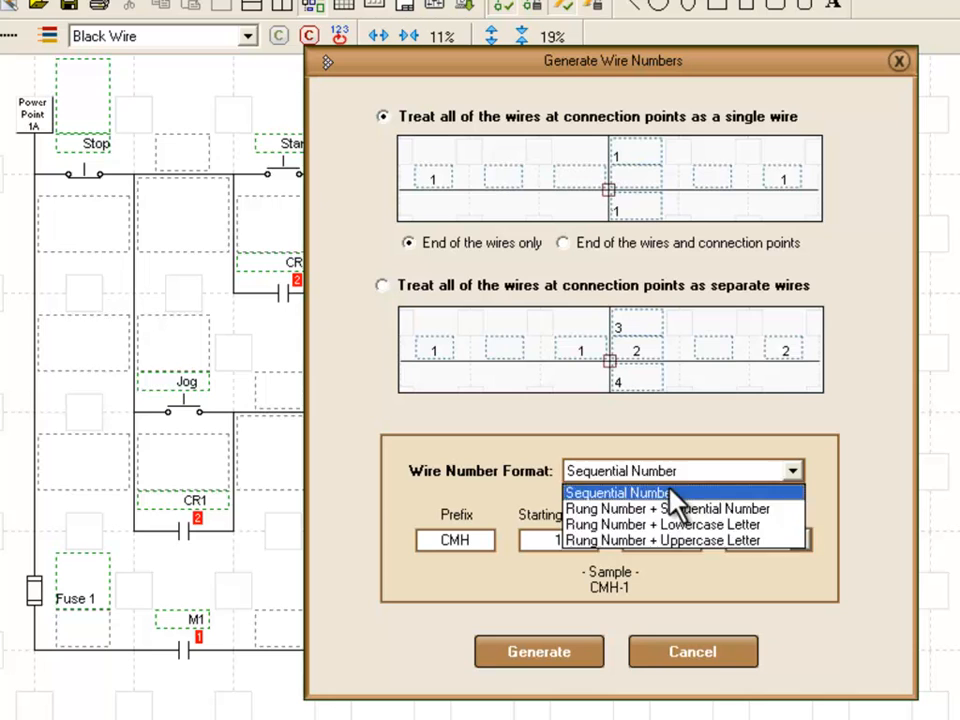
pyautogui.click(618, 492)
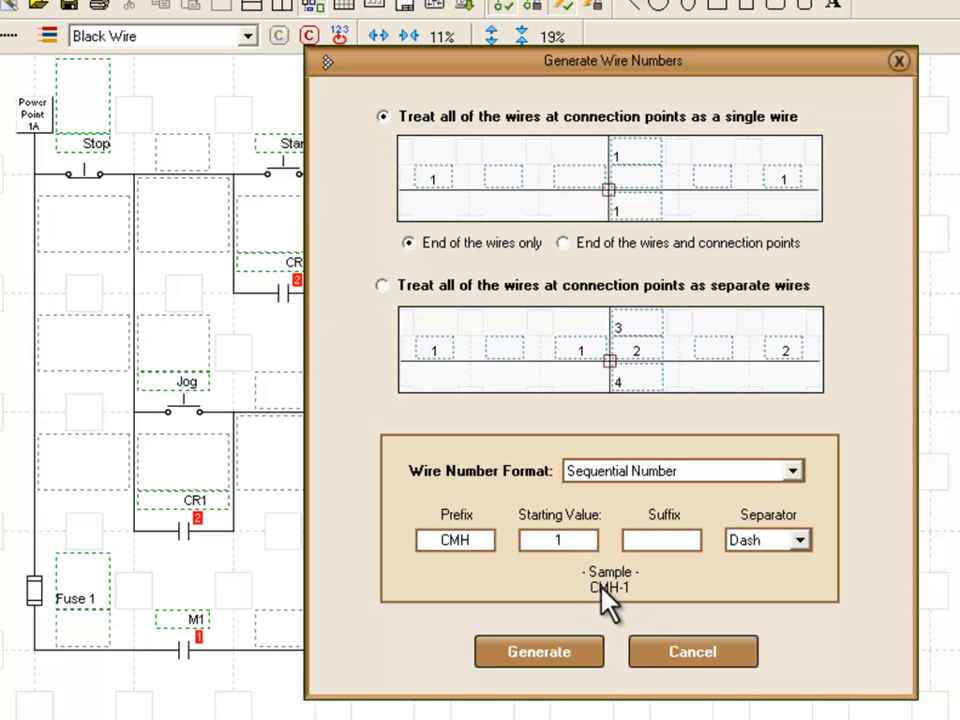
pyautogui.write('U')
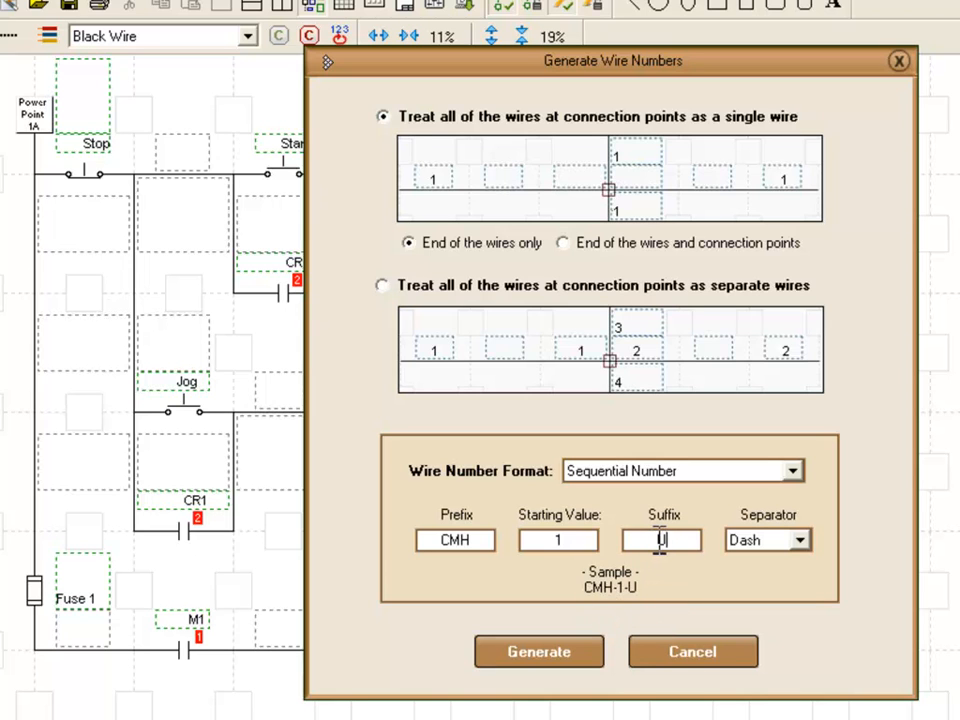
pyautogui.write('SA')
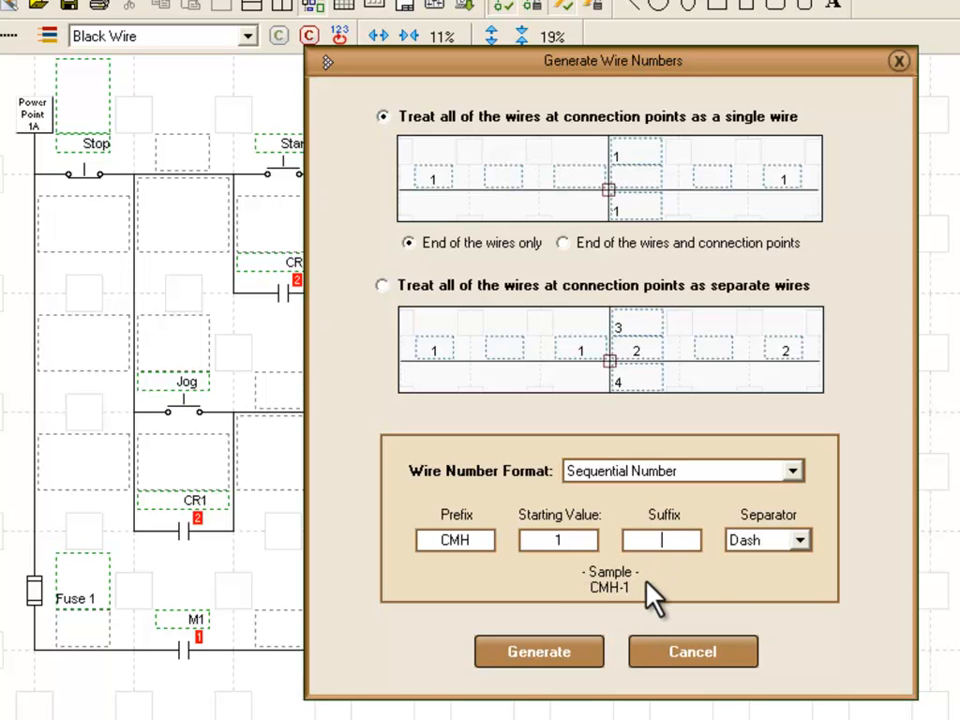
pyautogui.moveTo(808, 552)
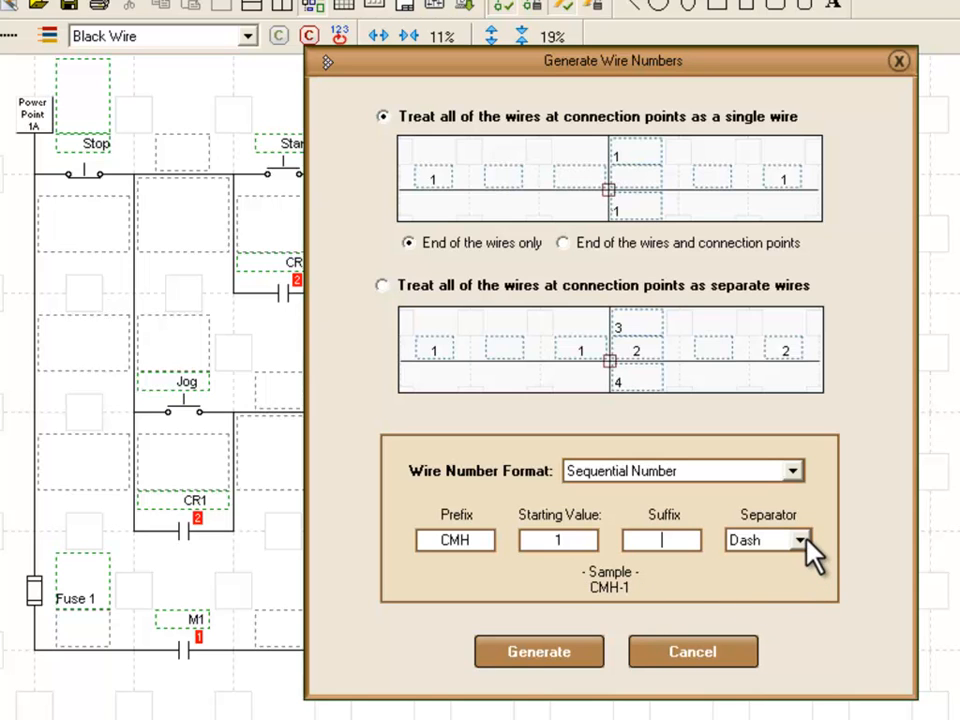
pyautogui.click(767, 540)
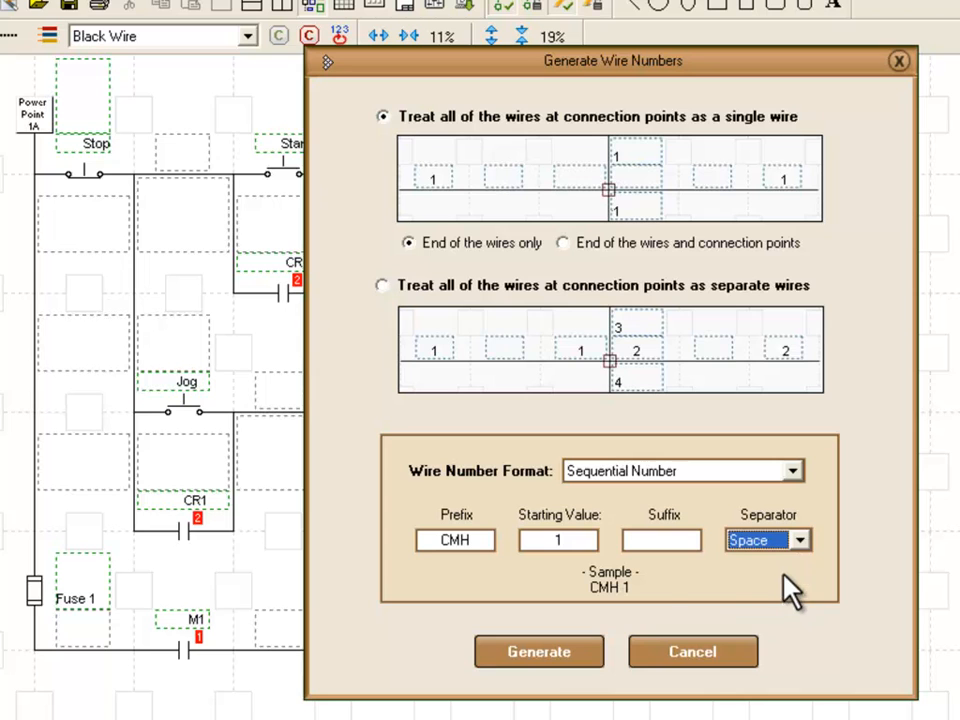
pyautogui.moveTo(793, 575)
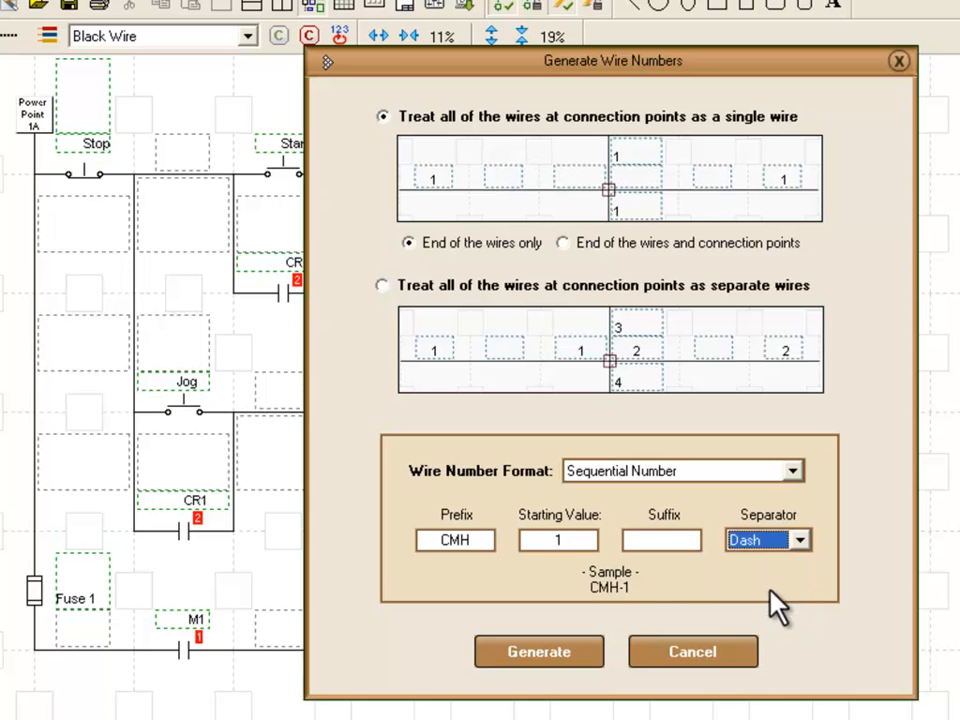
pyautogui.click(768, 540)
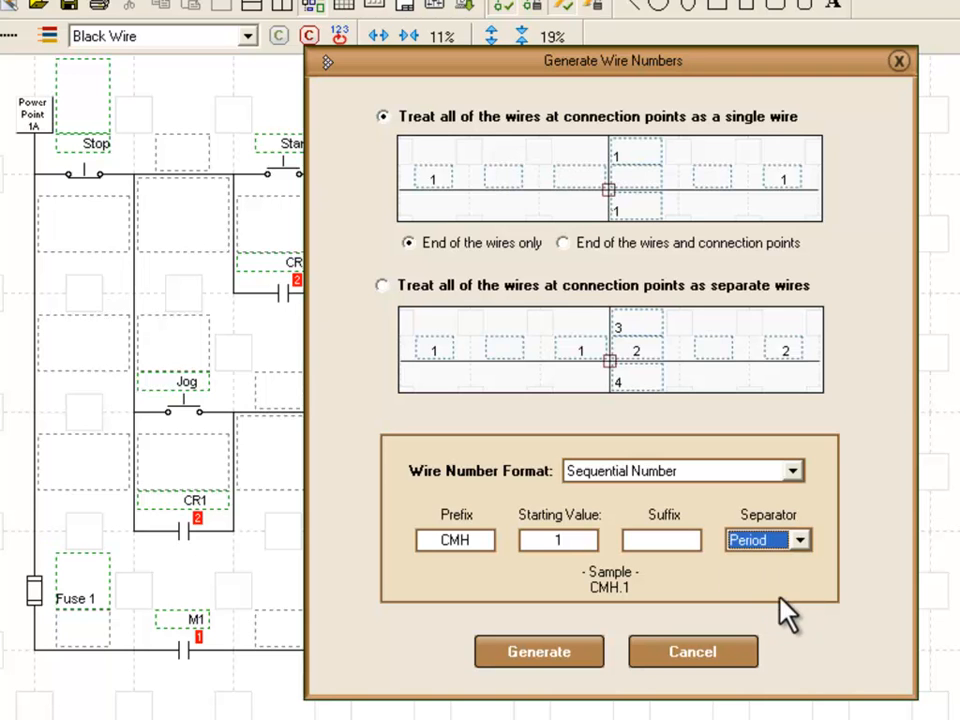
pyautogui.click(797, 540)
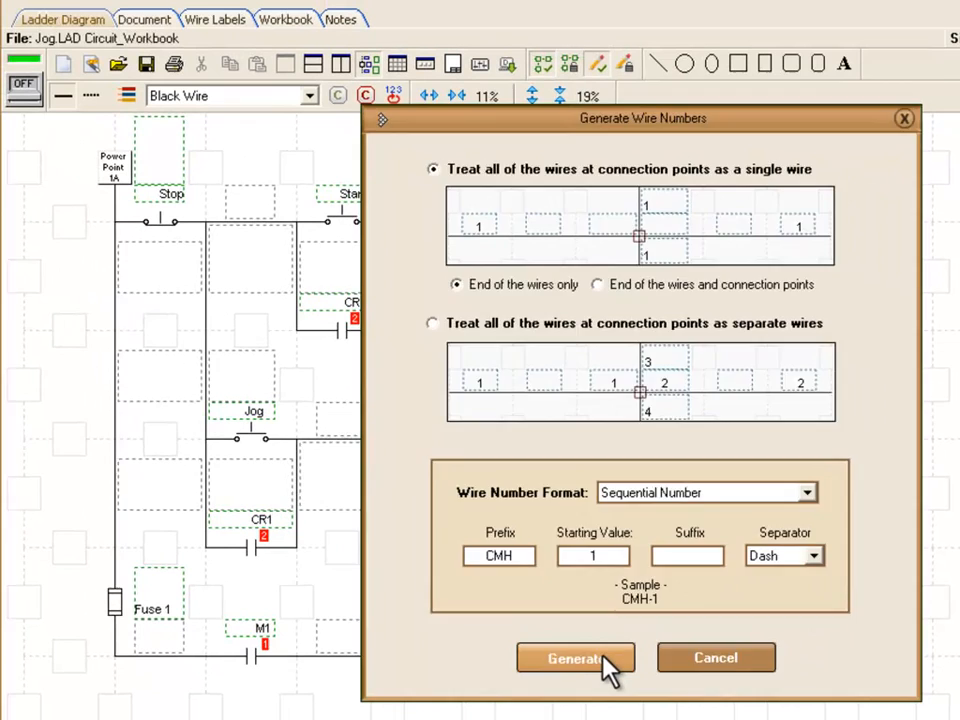
# Generate the wire numbers, labelling the ladder diagram's wires CMH-1 to CMH-9.
pyautogui.click(575, 657)
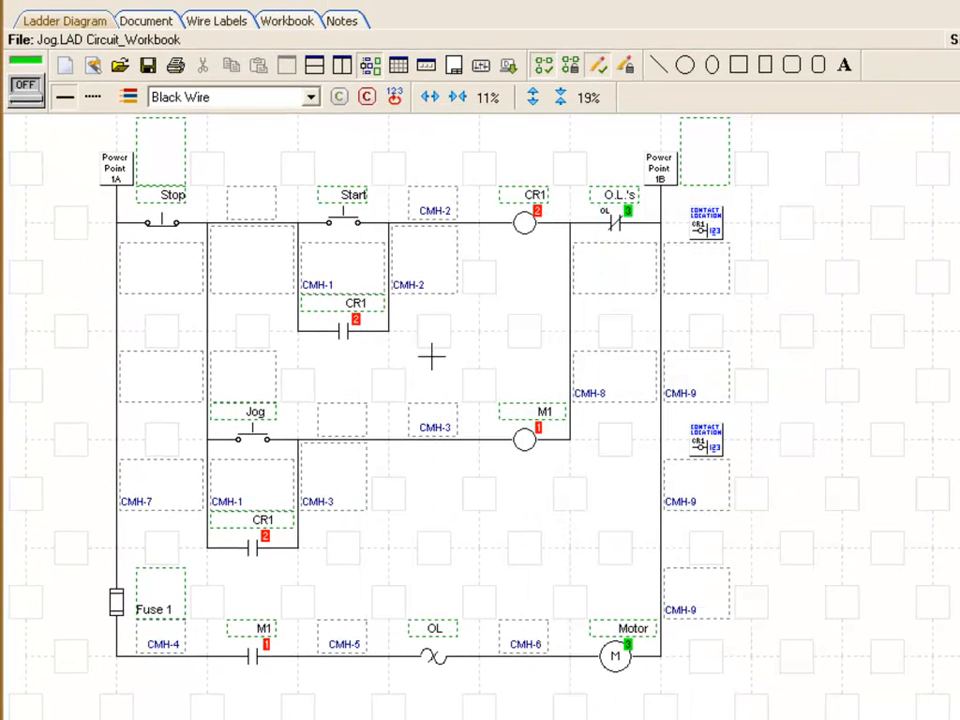
pyautogui.moveTo(435, 215)
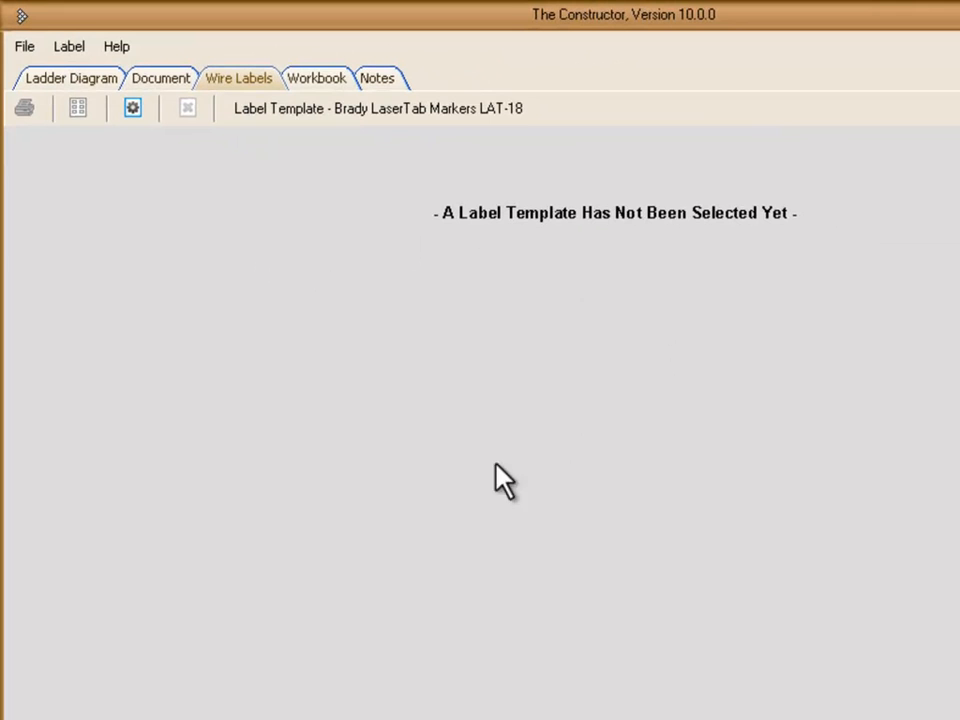
pyautogui.moveTo(203, 233)
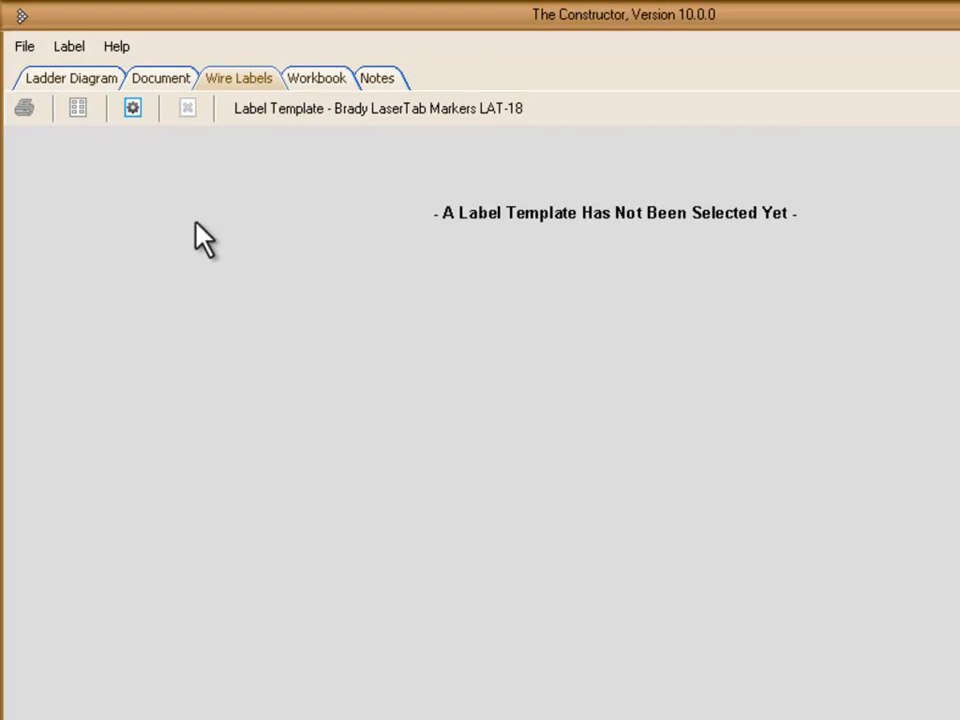
pyautogui.moveTo(133, 108)
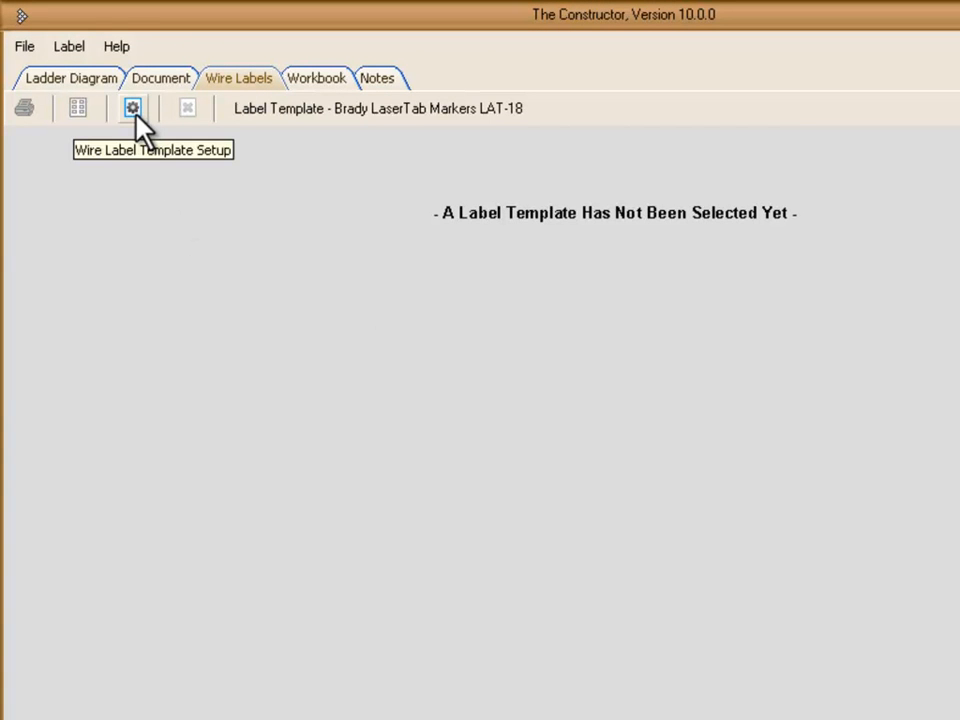
# Choose Brady JetTab Markers JET-35 as the wire label paper type.
pyautogui.click(133, 108)
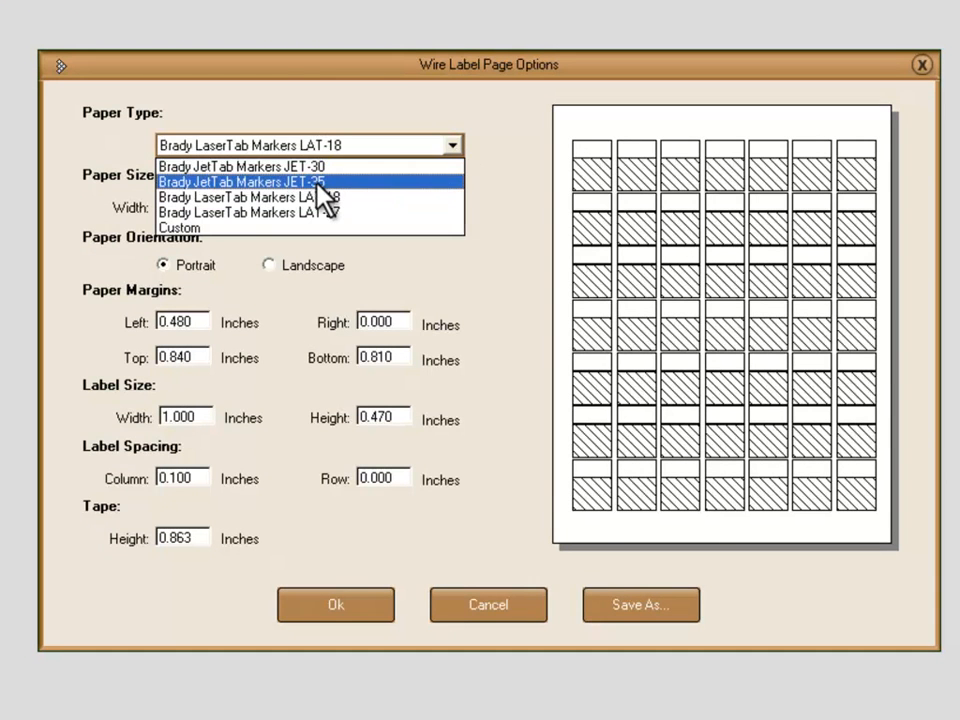
pyautogui.click(248, 181)
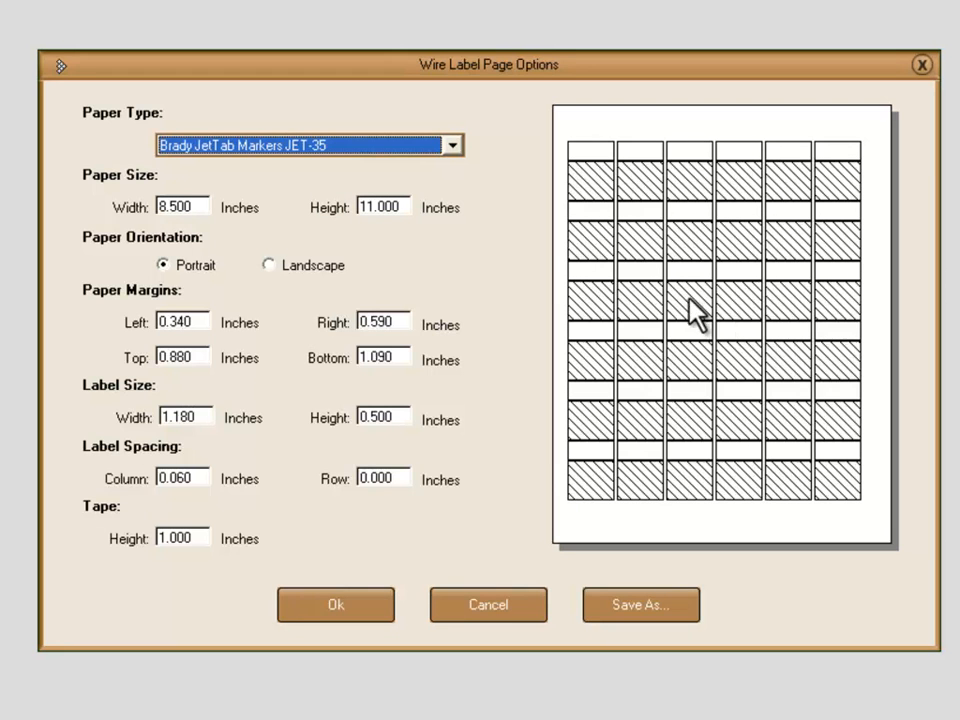
pyautogui.moveTo(393, 300)
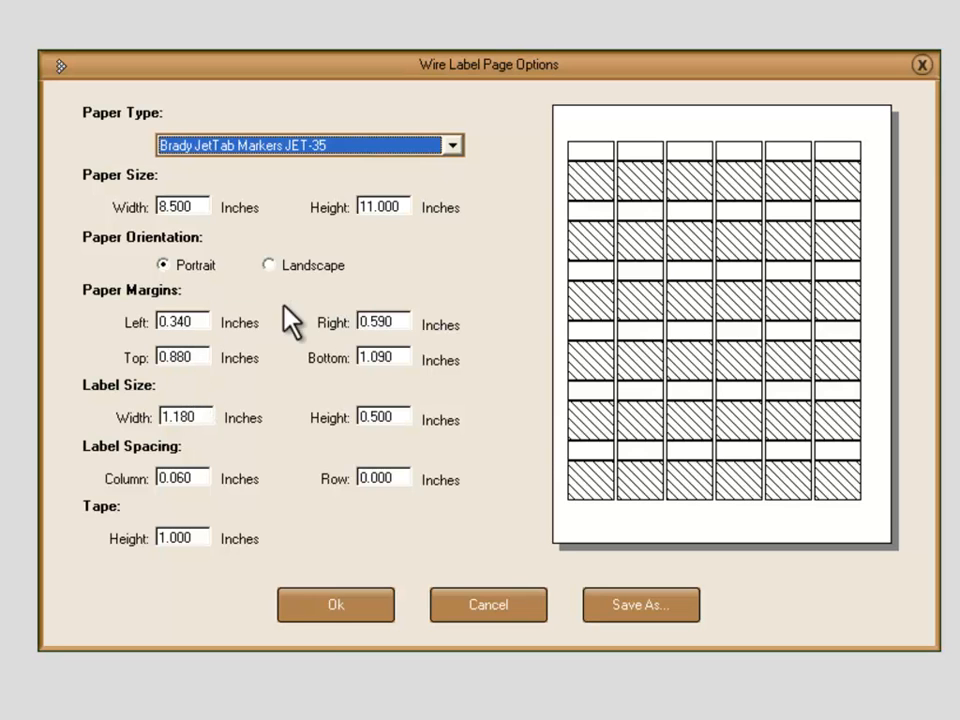
pyautogui.moveTo(220, 330)
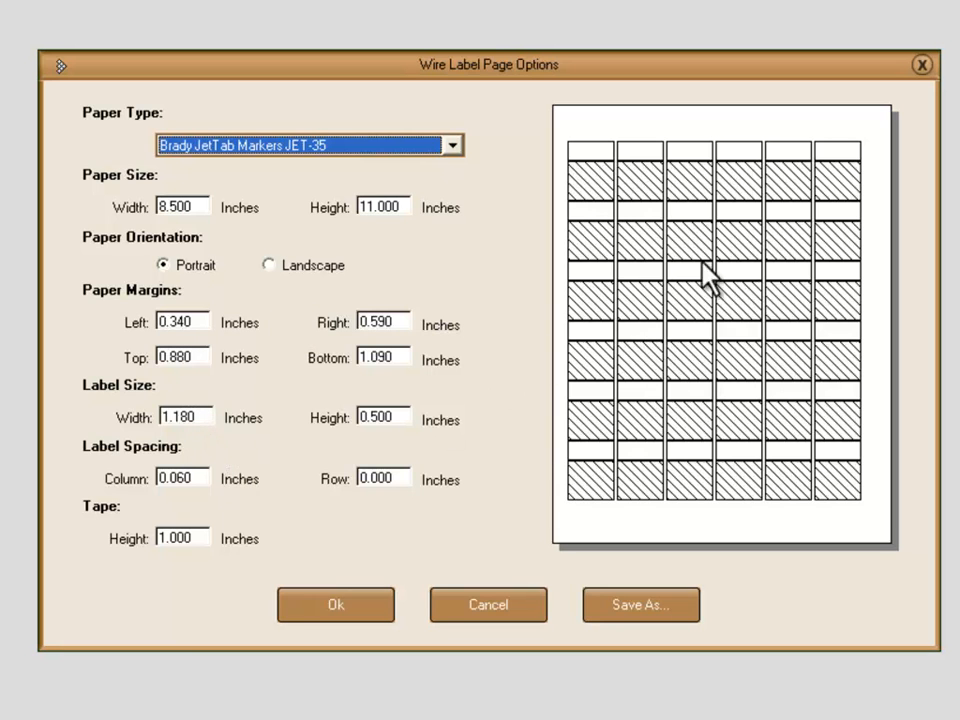
pyautogui.moveTo(715, 330)
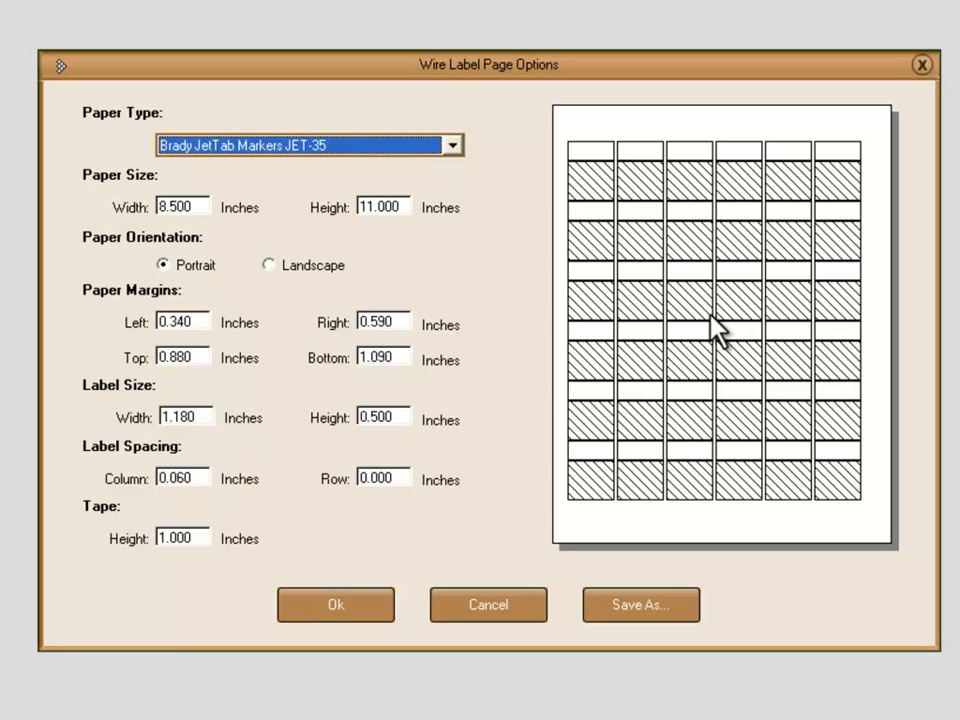
pyautogui.moveTo(335, 430)
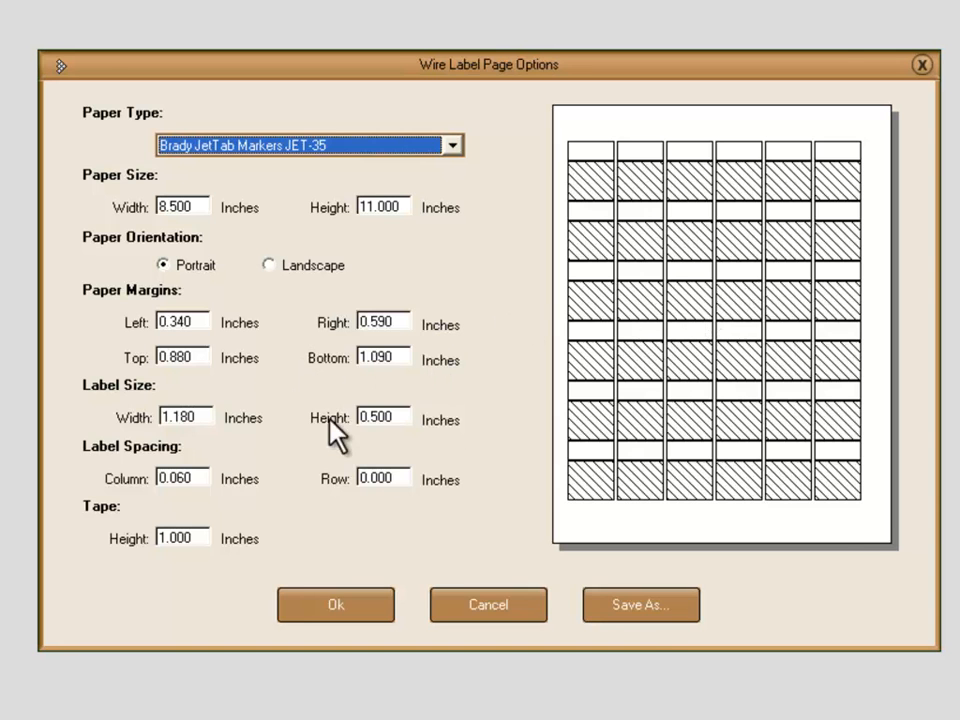
pyautogui.click(640, 604)
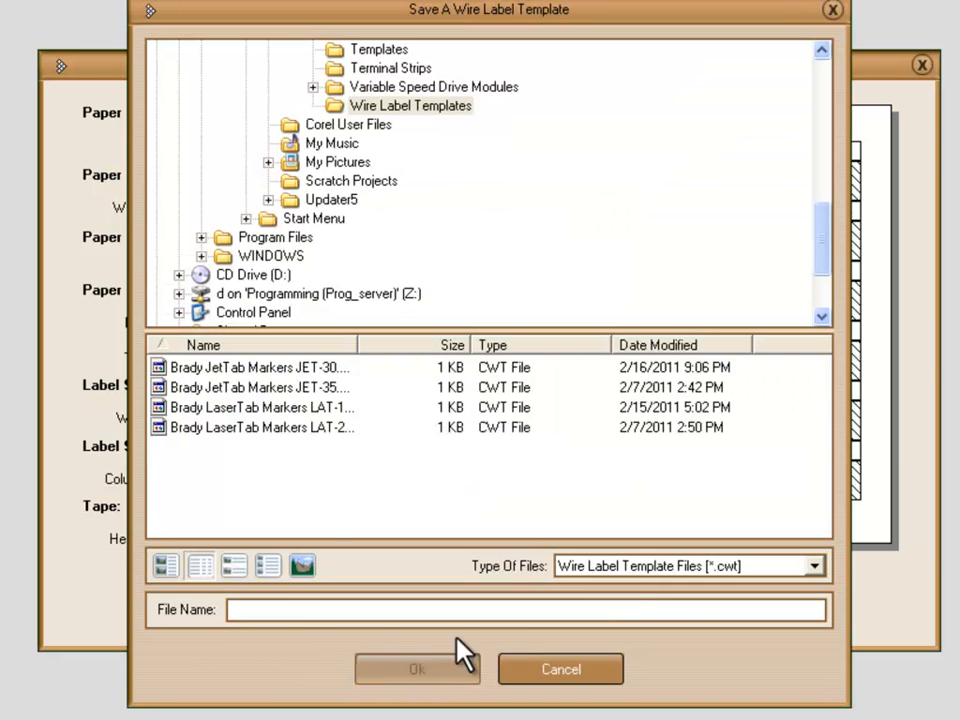
pyautogui.click(290, 610)
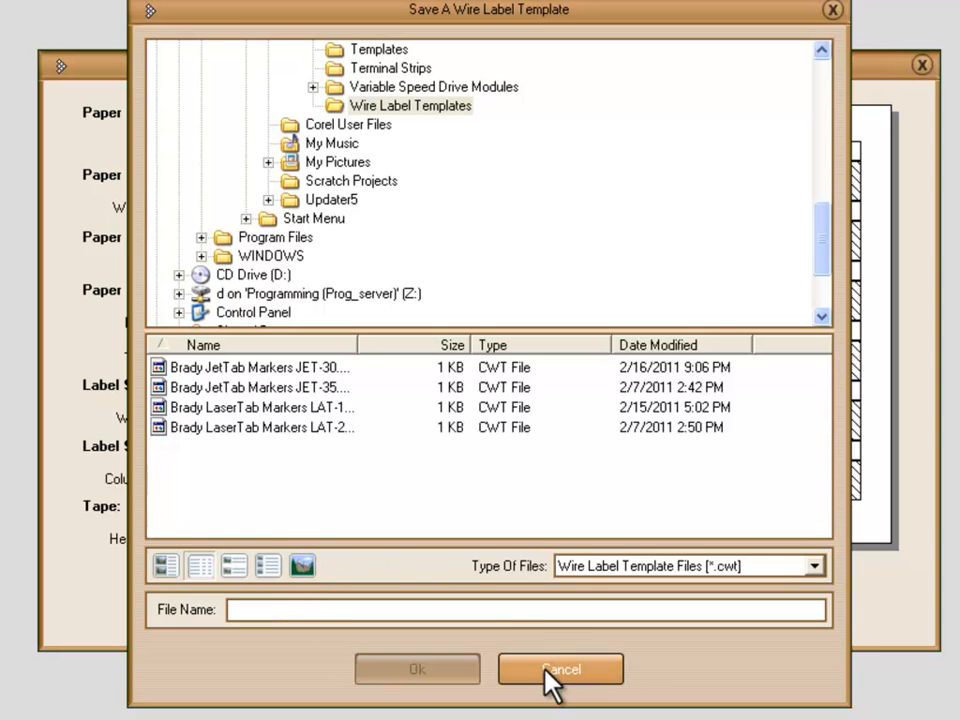
pyautogui.click(560, 669)
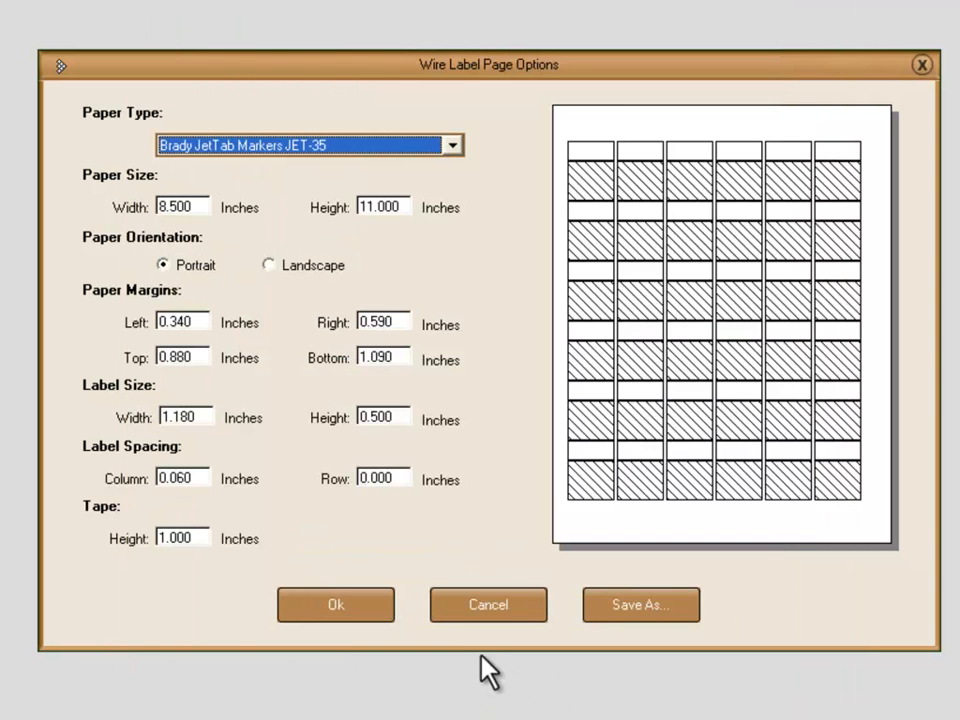
pyautogui.moveTo(445, 420)
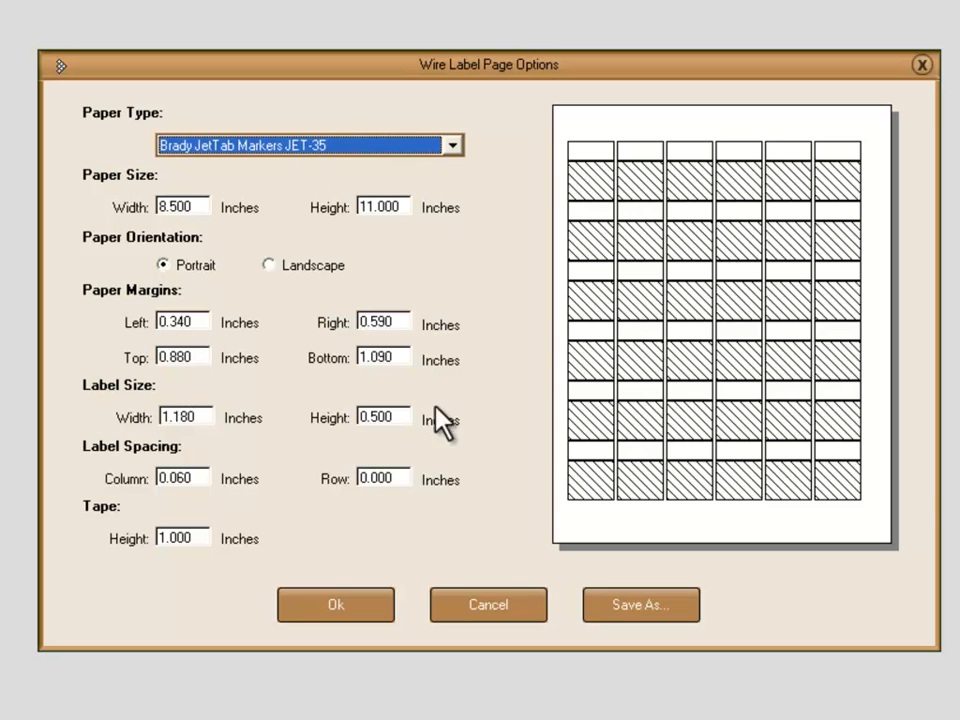
pyautogui.moveTo(325, 160)
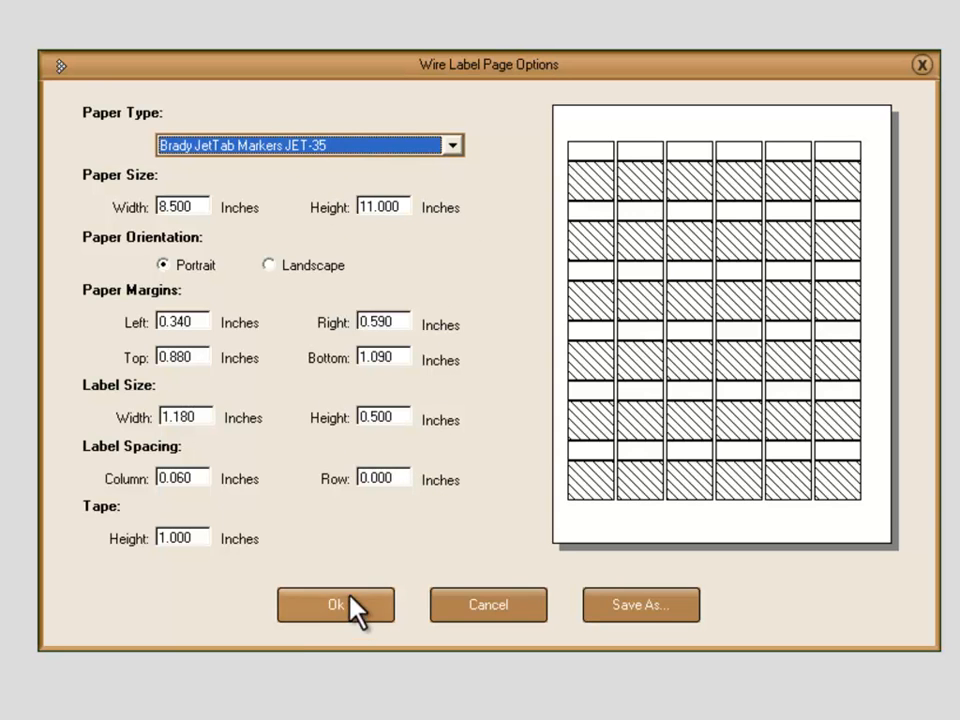
# Apply the JET-35 template to get an empty six-column label grid.
pyautogui.click(336, 605)
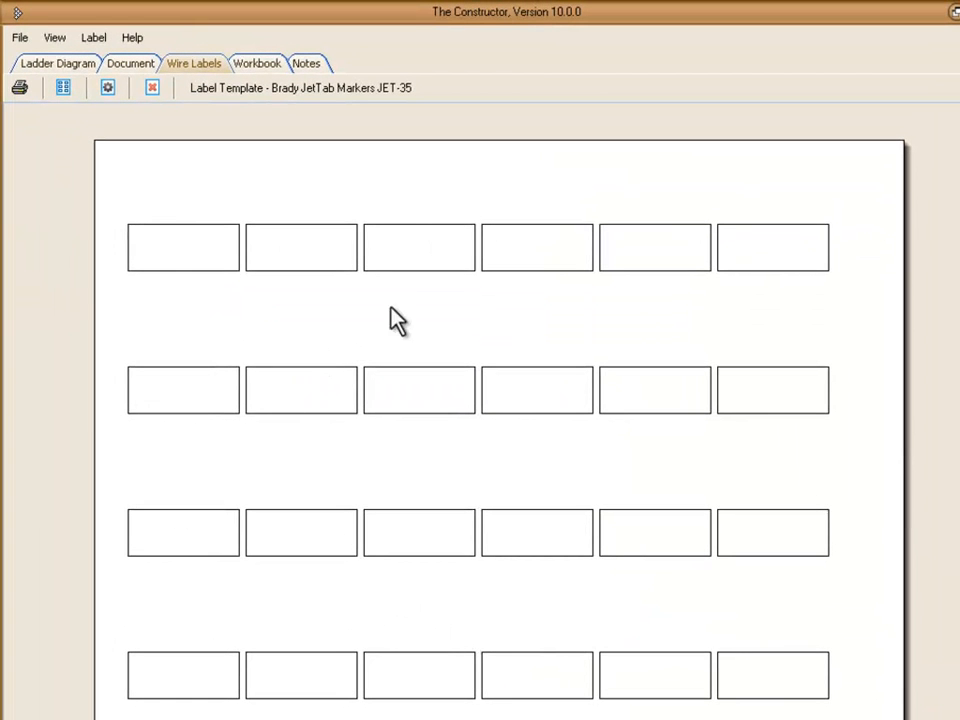
pyautogui.moveTo(445, 322)
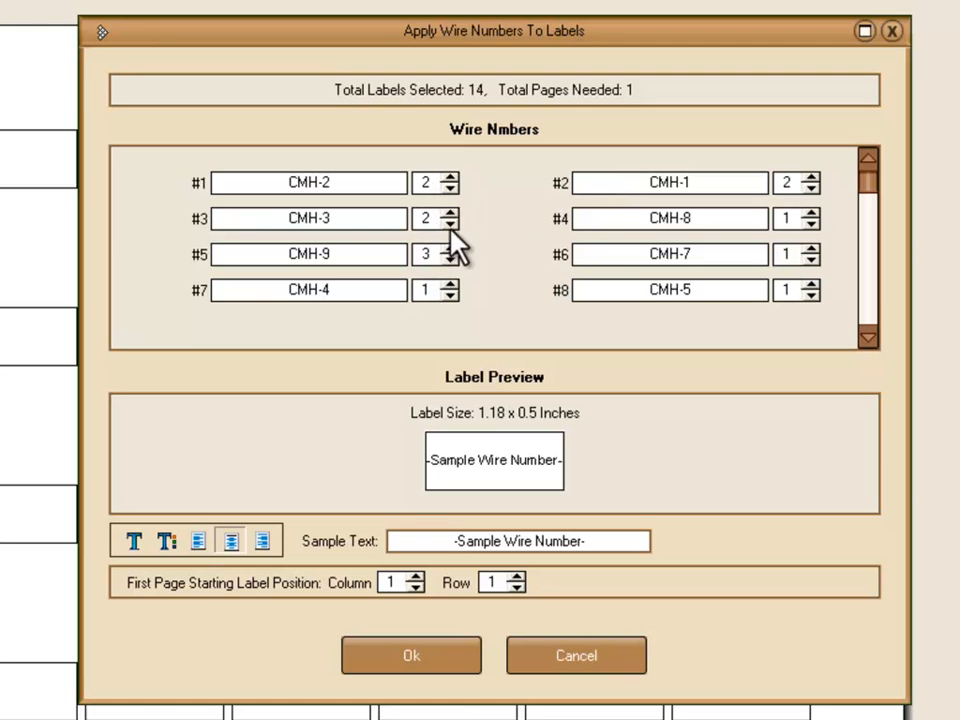
pyautogui.moveTo(497, 220)
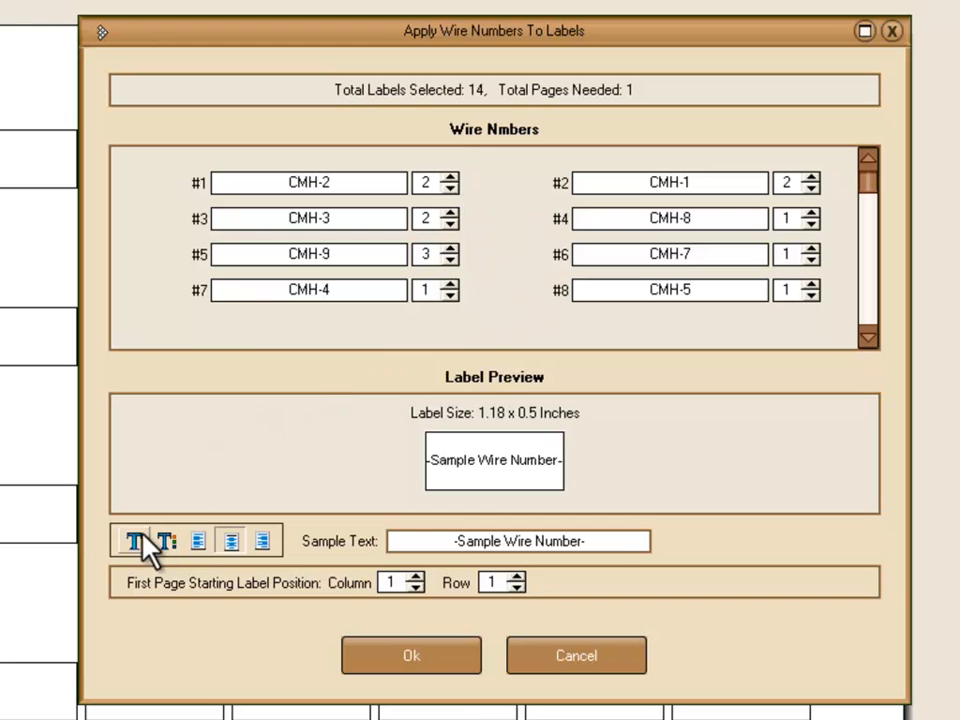
# Review the label text font settings and set the label text alignment.
pyautogui.click(144, 541)
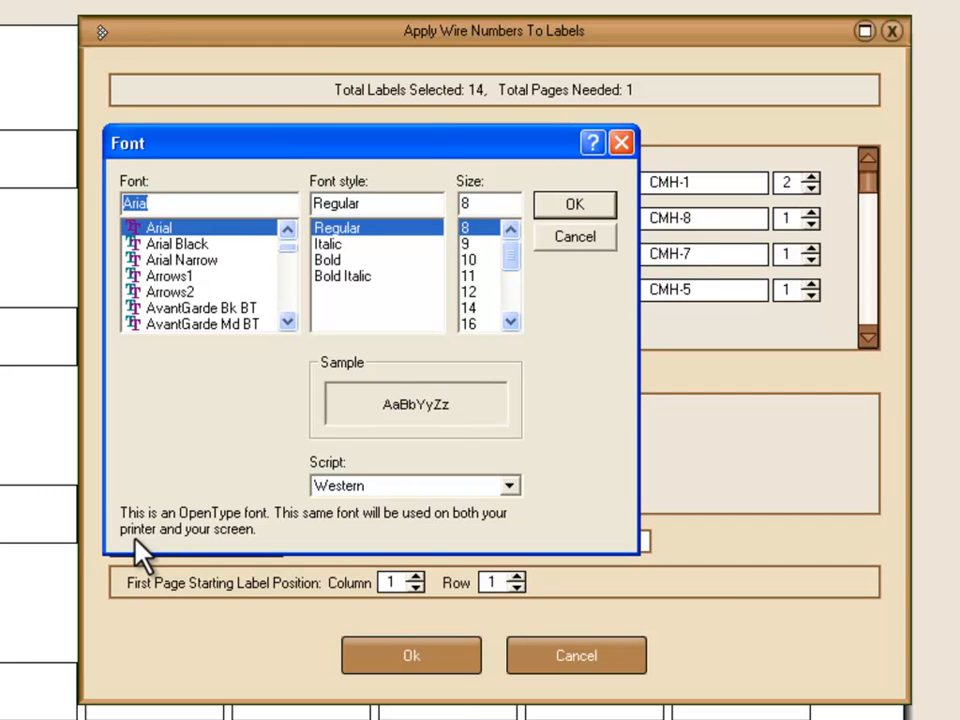
pyautogui.moveTo(448, 350)
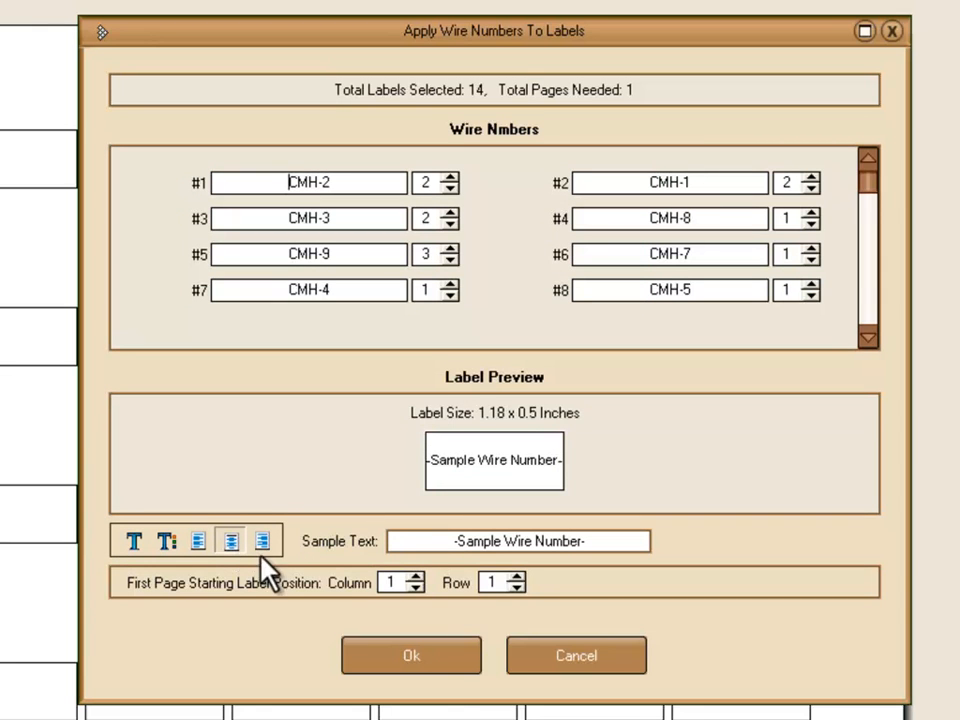
pyautogui.click(411, 655)
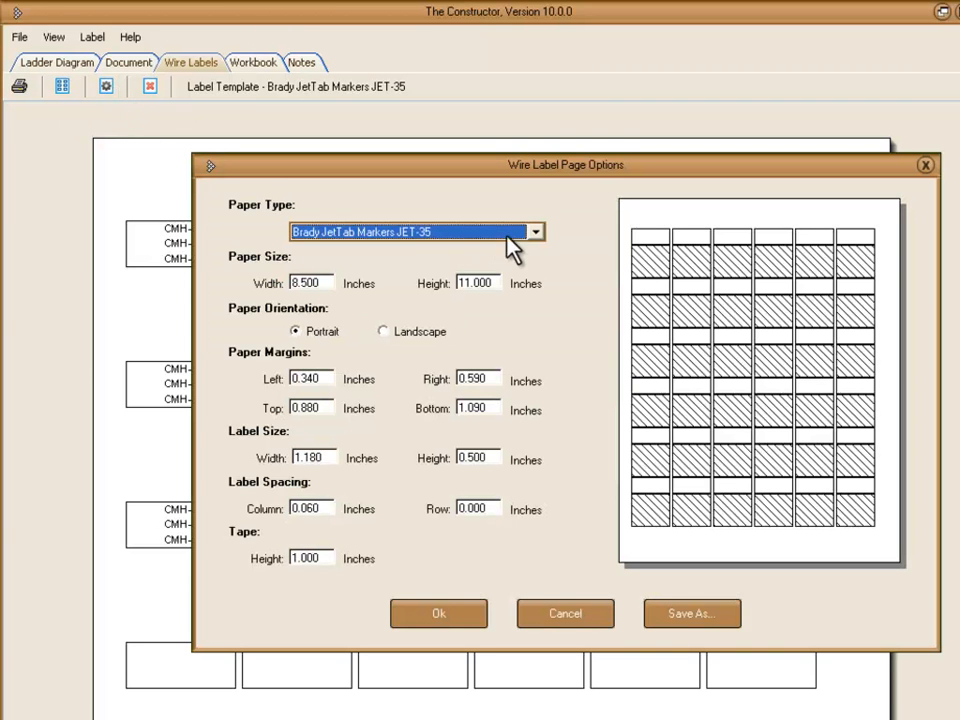
# Switch the label paper to Brady LaserTab Markers LAT-18 and apply it.
pyautogui.click(536, 231)
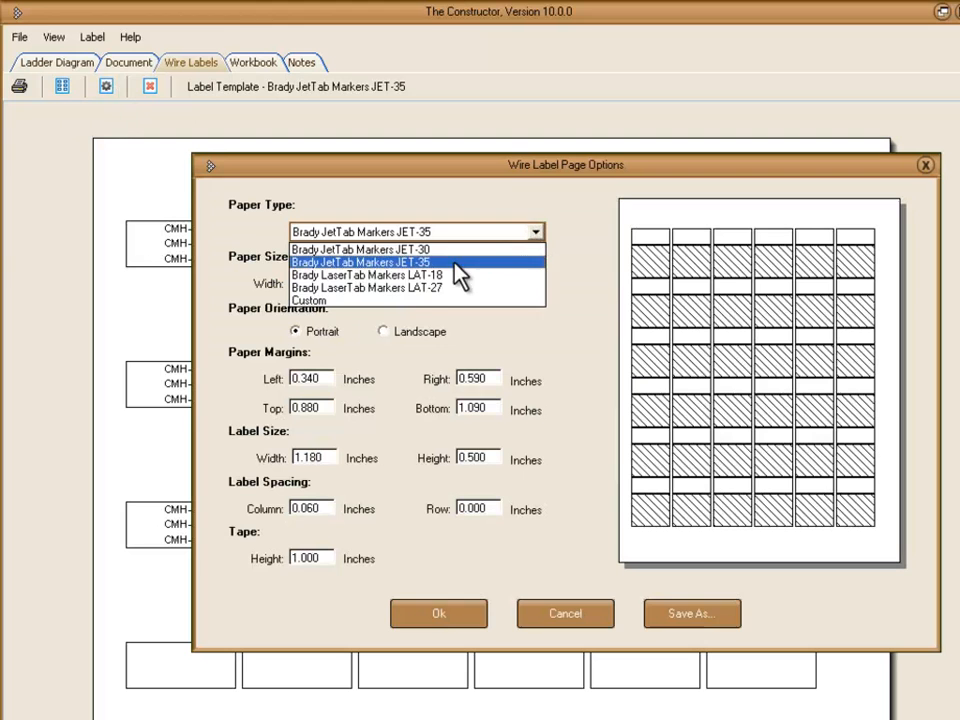
pyautogui.click(367, 288)
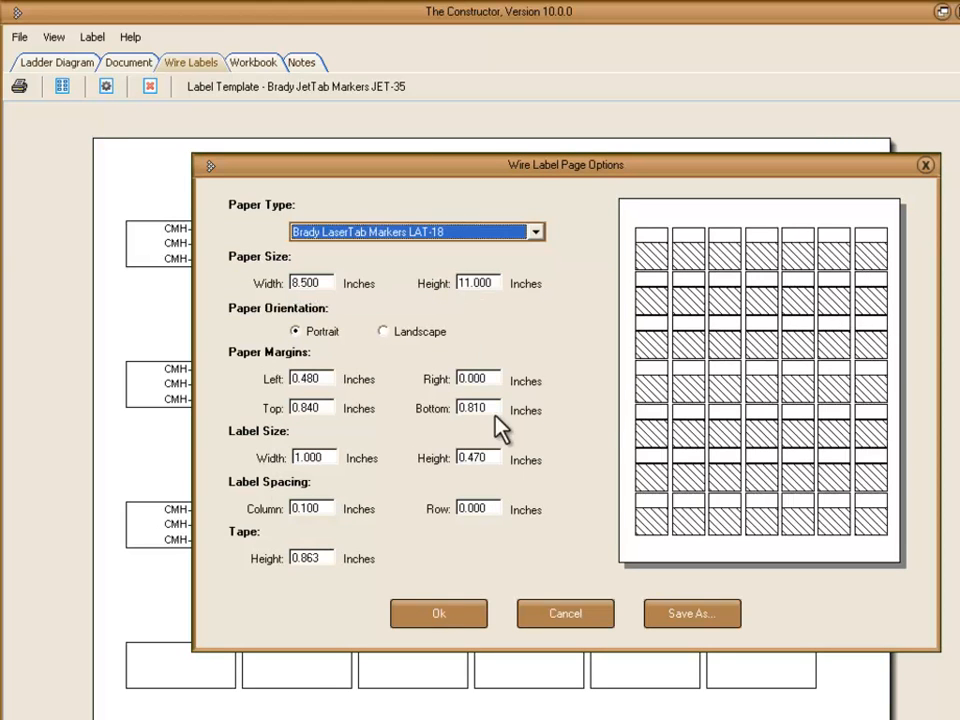
pyautogui.click(438, 613)
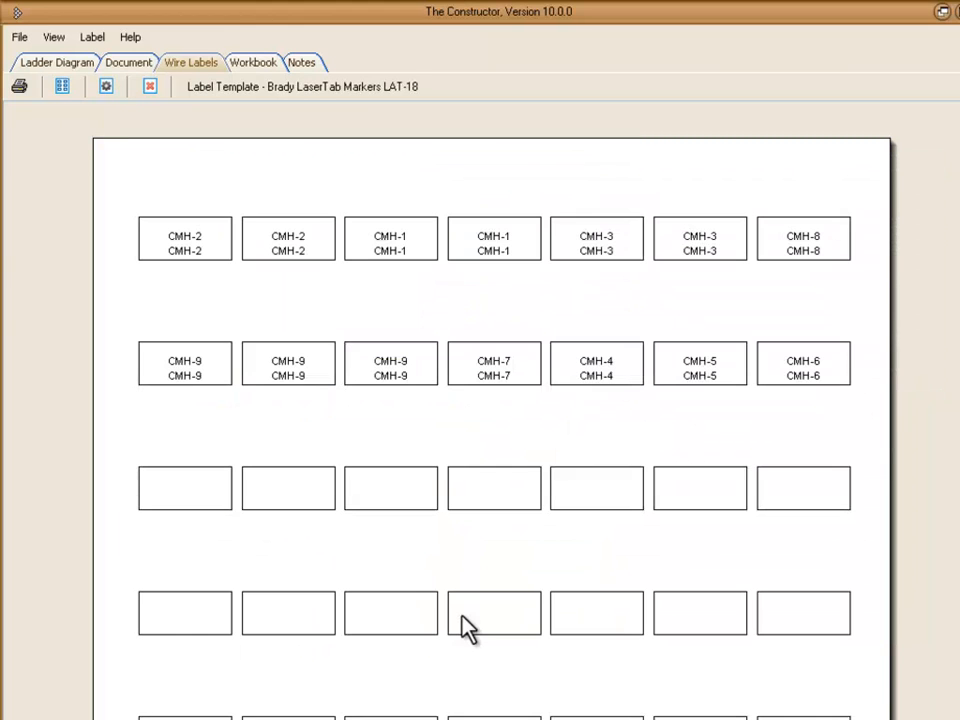
pyautogui.moveTo(490, 400)
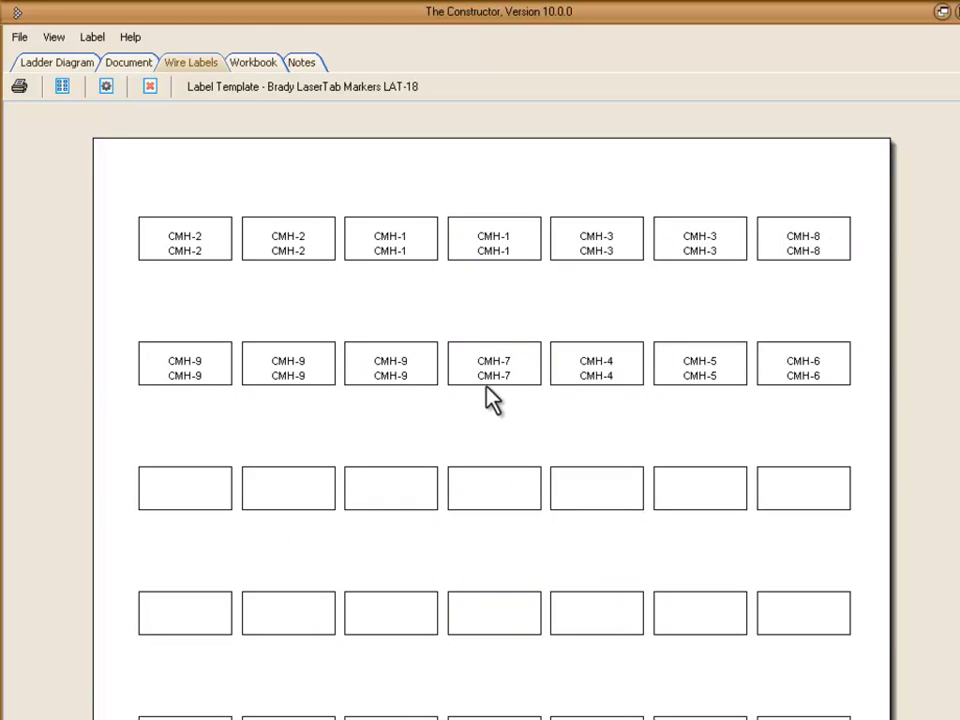
pyautogui.moveTo(443, 307)
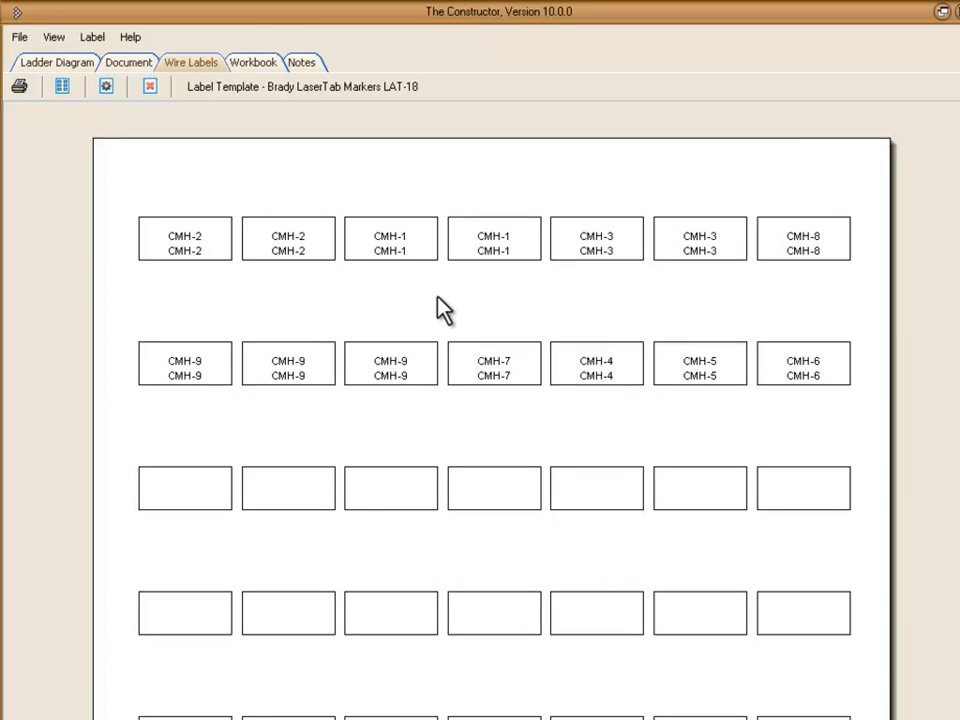